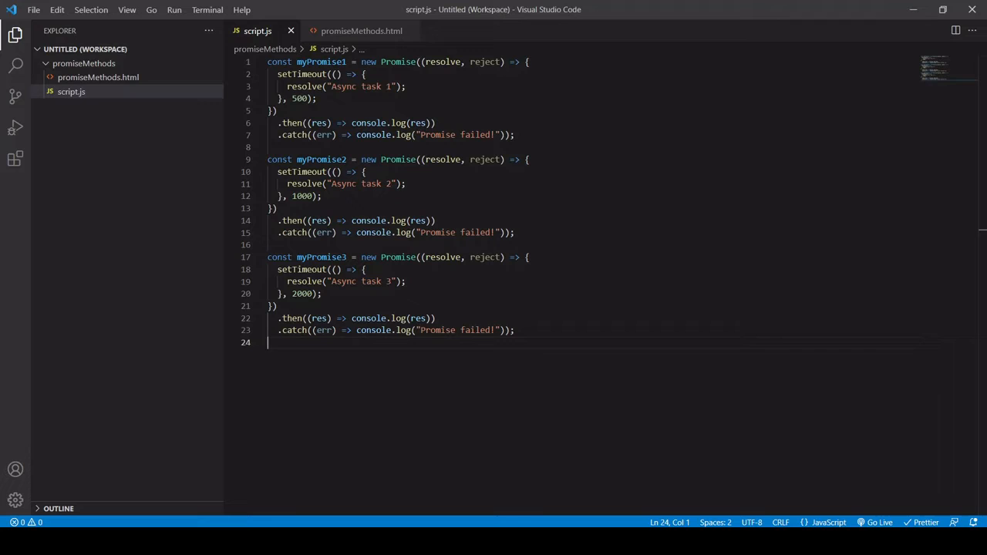
# Step: Add const myPromises = [myPromise1, myPromise2, myPromise3]; on a new line after the promises
pyautogui.press('enter')
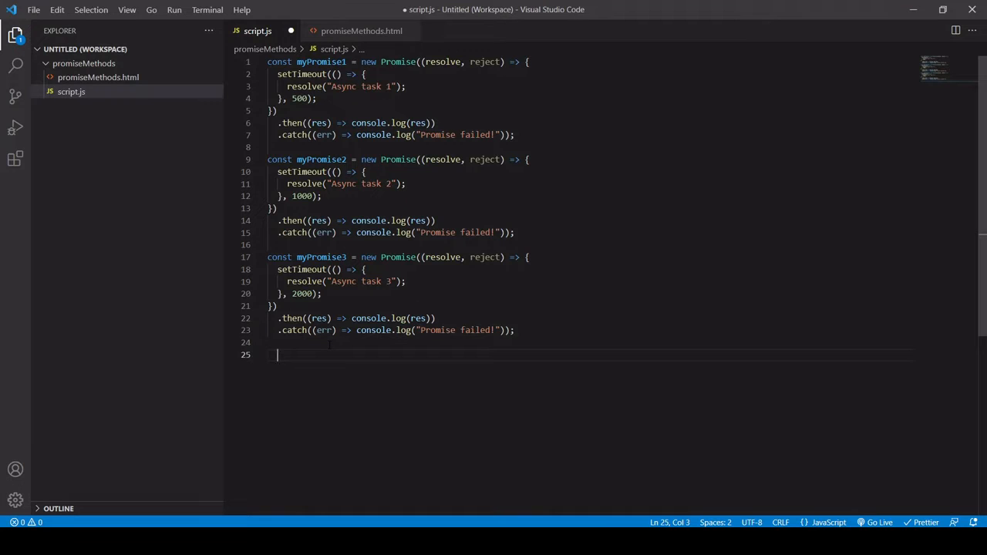
pyautogui.write('[')
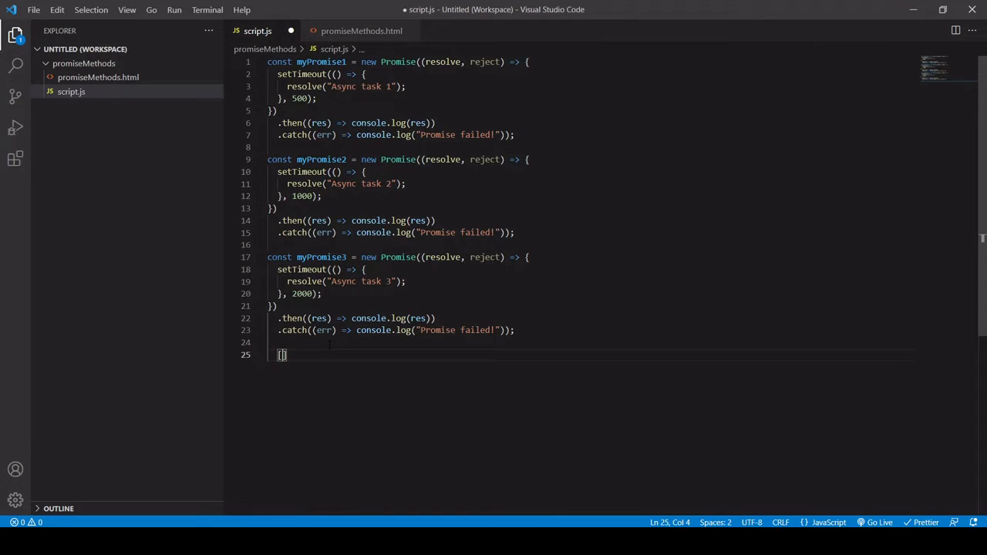
pyautogui.write('myPromise1')
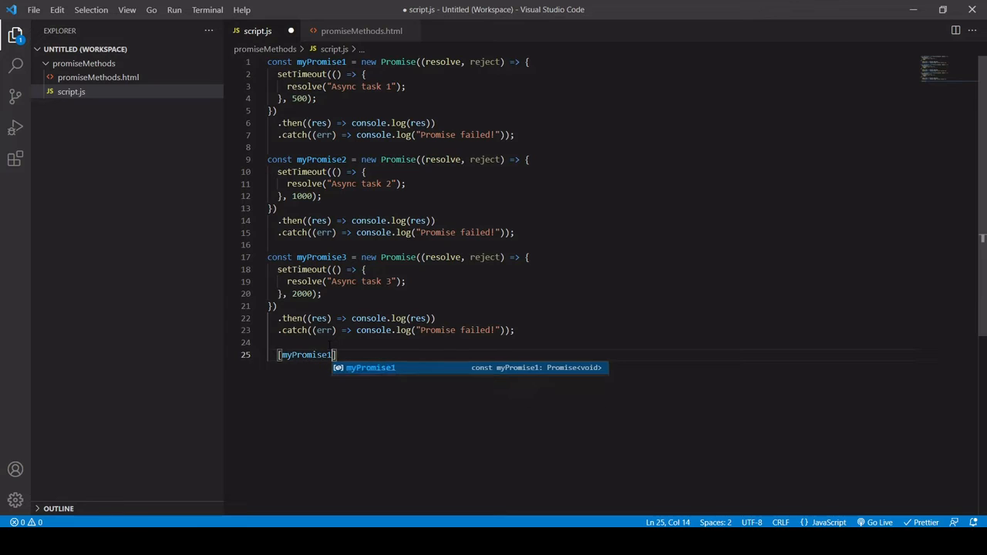
pyautogui.write(', myPromise2,')
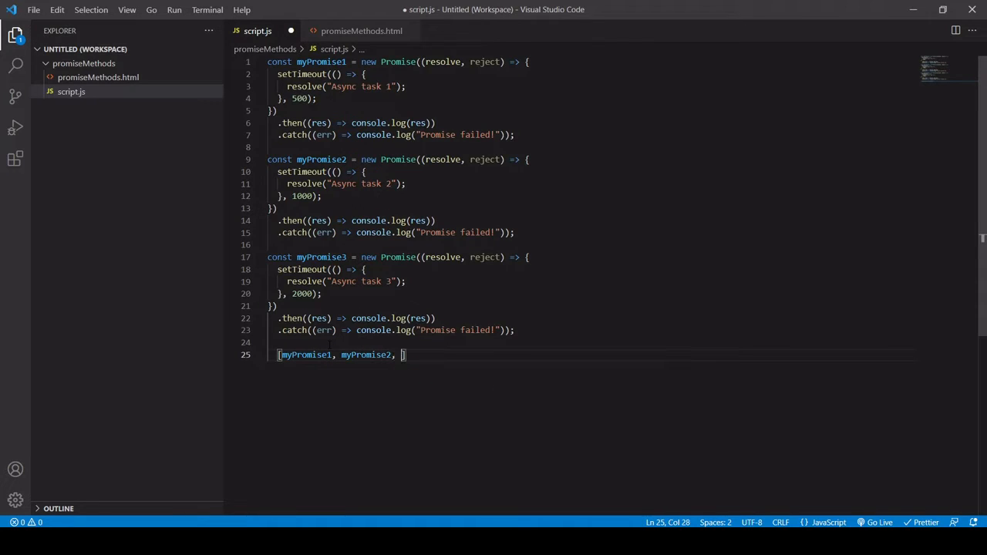
pyautogui.write('myPromise3')
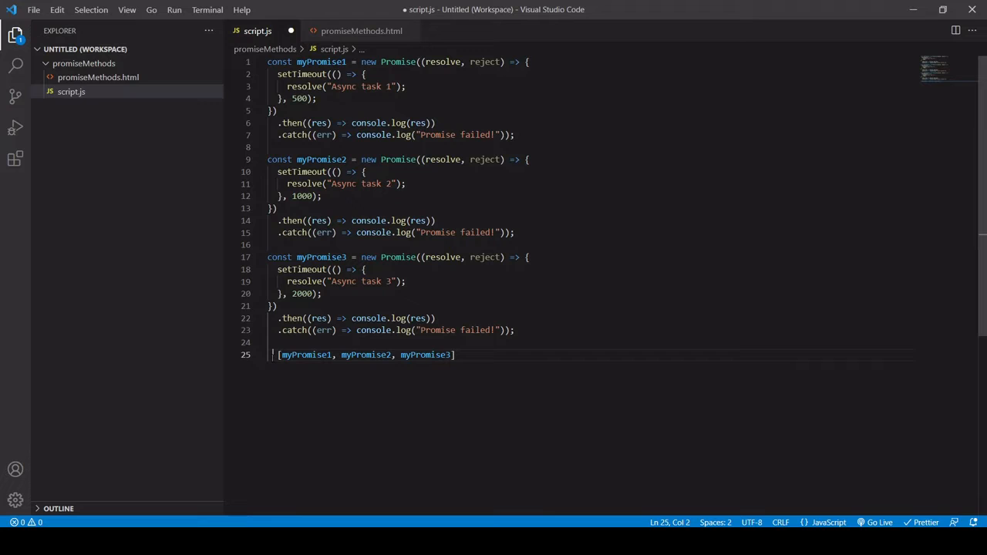
pyautogui.write('const')
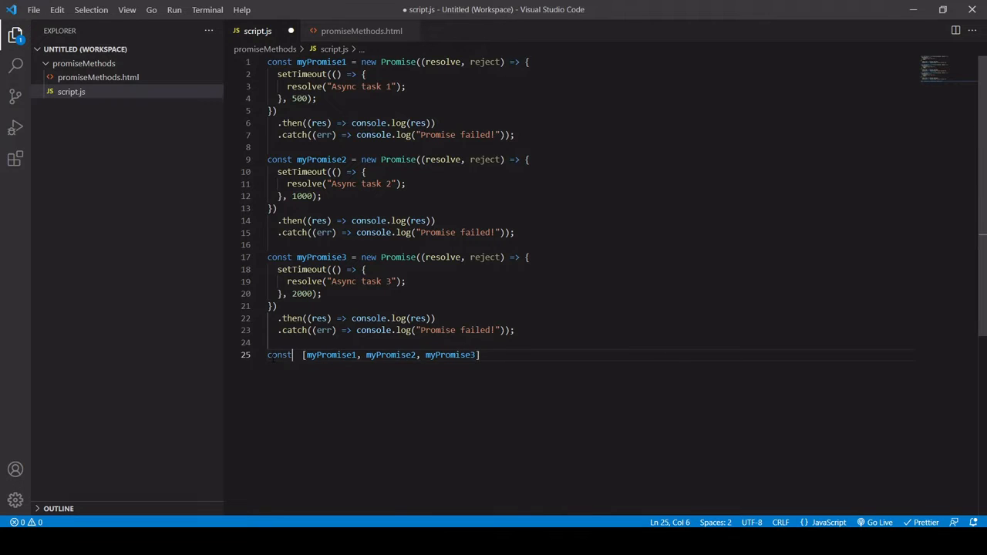
pyautogui.write('my')
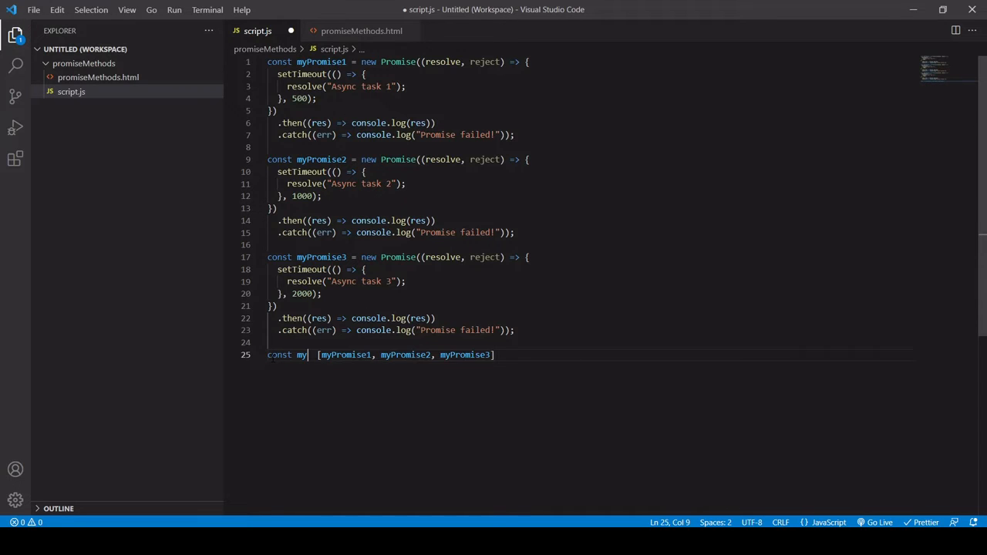
pyautogui.write('Promis')
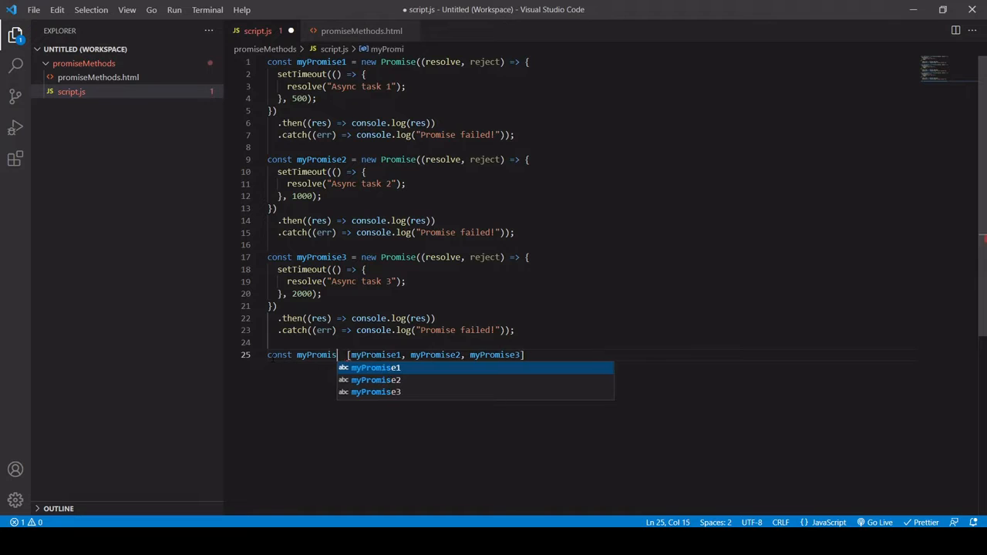
pyautogui.write('es =')
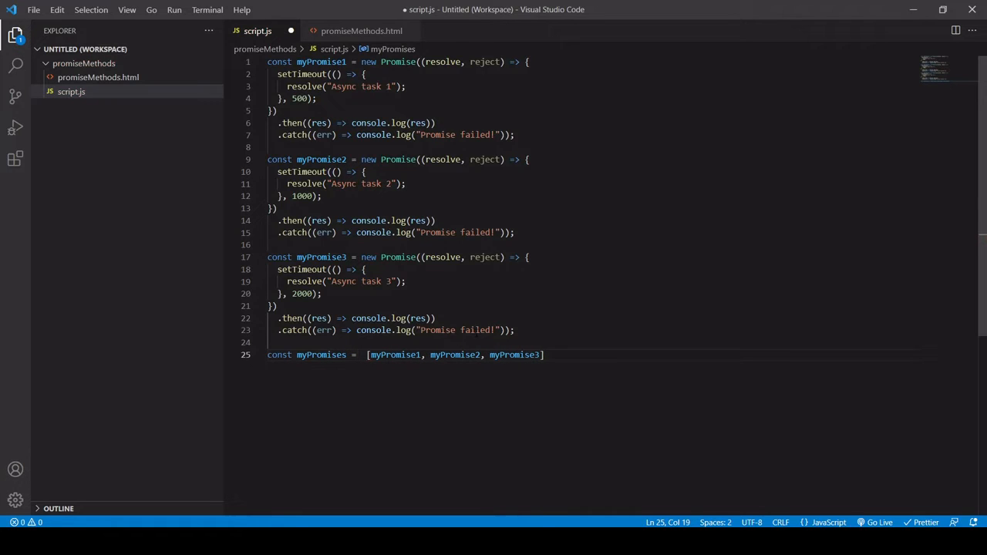
pyautogui.write(';')
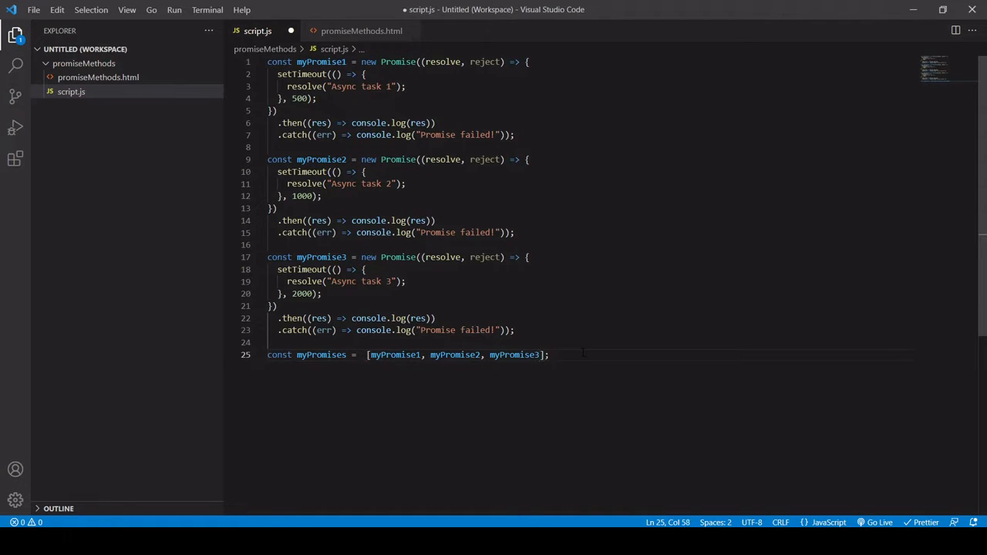
pyautogui.press('Enter')
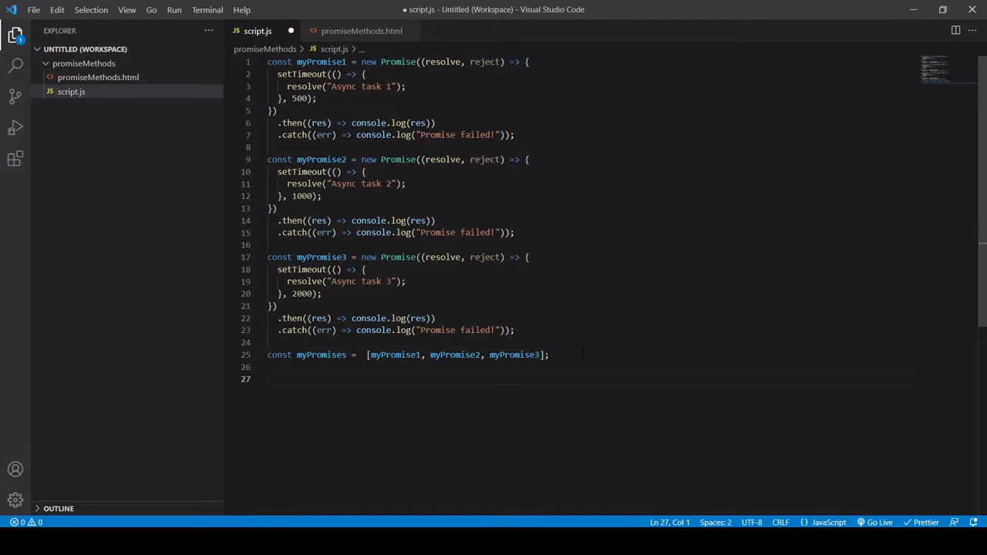
# Step: Begin a Promise statement on the line below the myPromises array
pyautogui.write('Promise')
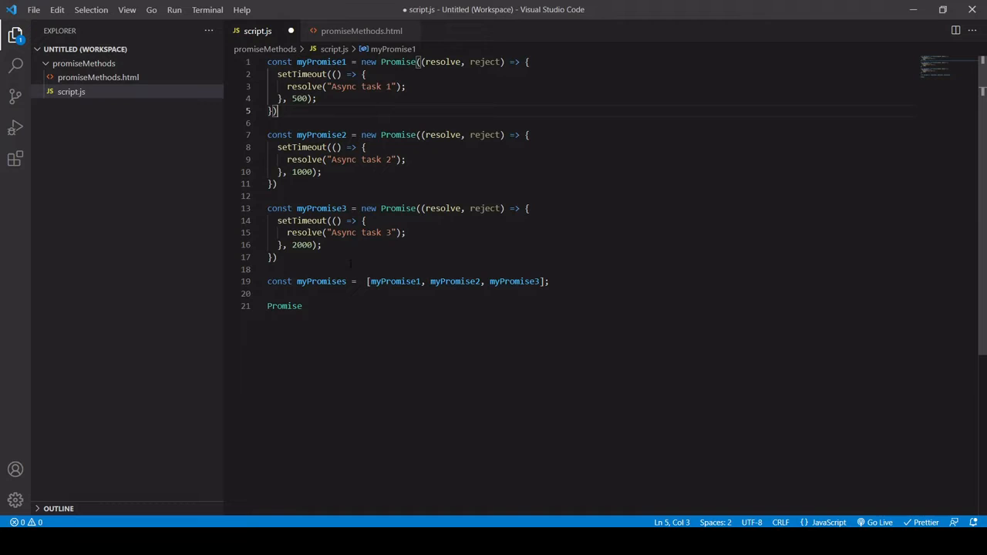
# Step: Write Promise.all(myPromises).then((res) => console.log(res))
pyautogui.click(304, 306)
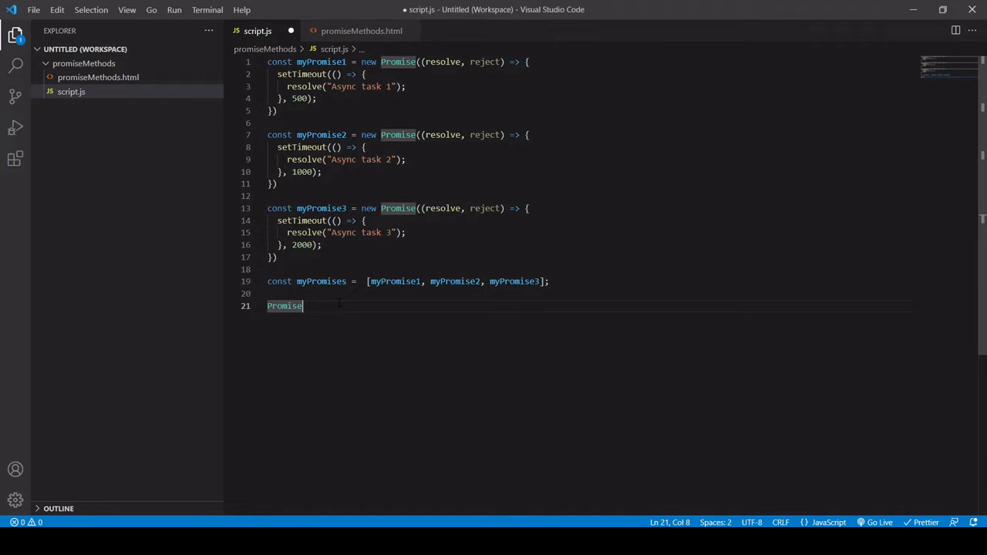
pyautogui.write('.a')
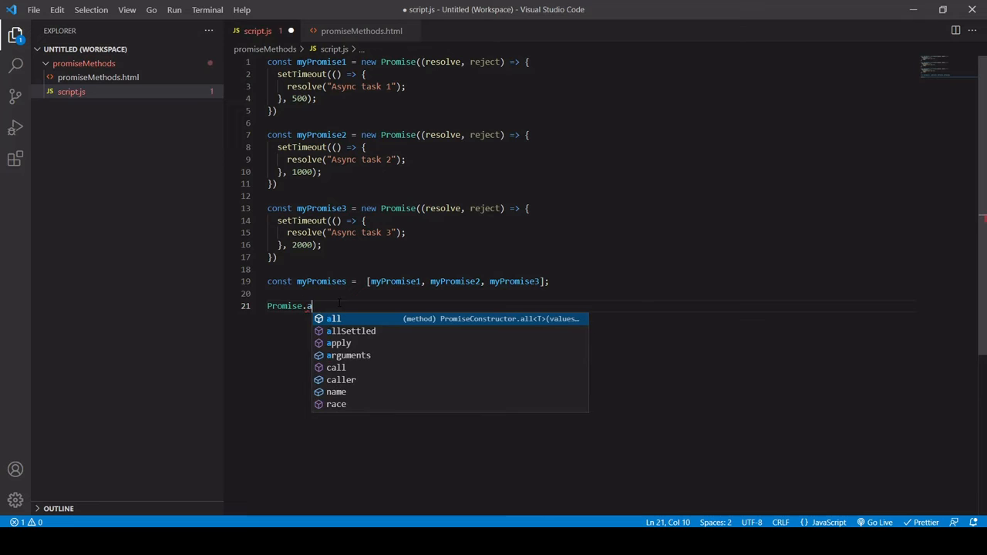
pyautogui.write('ll(my')
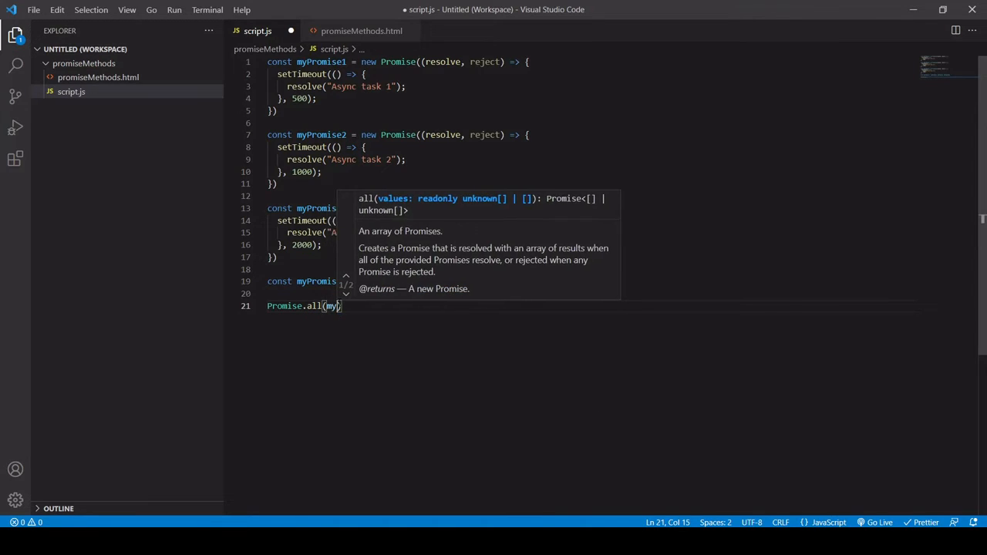
pyautogui.write('Promises')
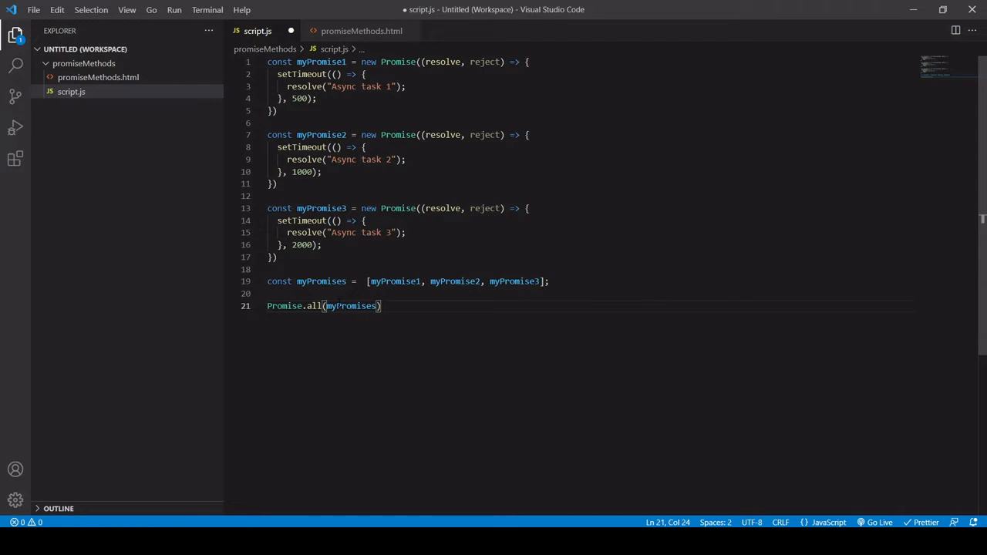
pyautogui.write('.')
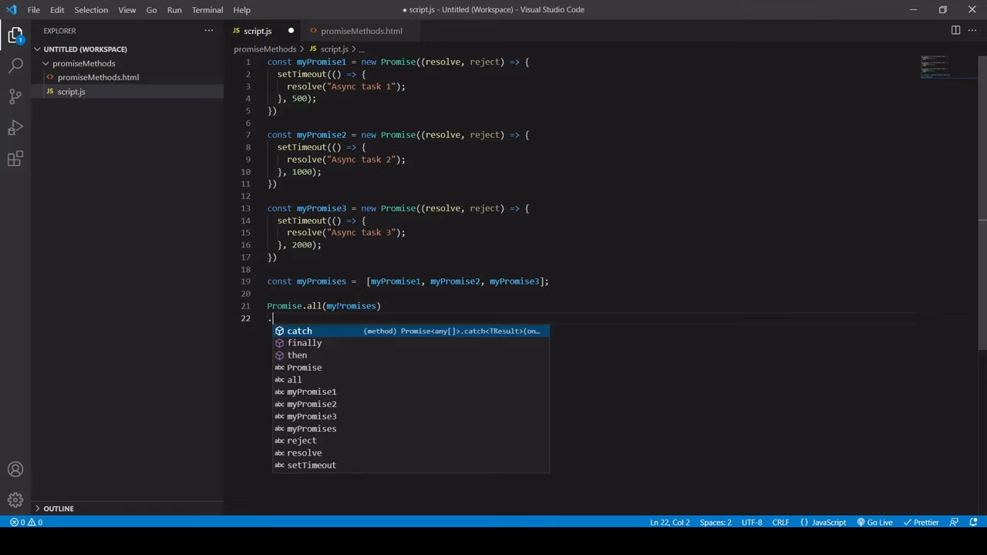
pyautogui.write('.then(res =>')
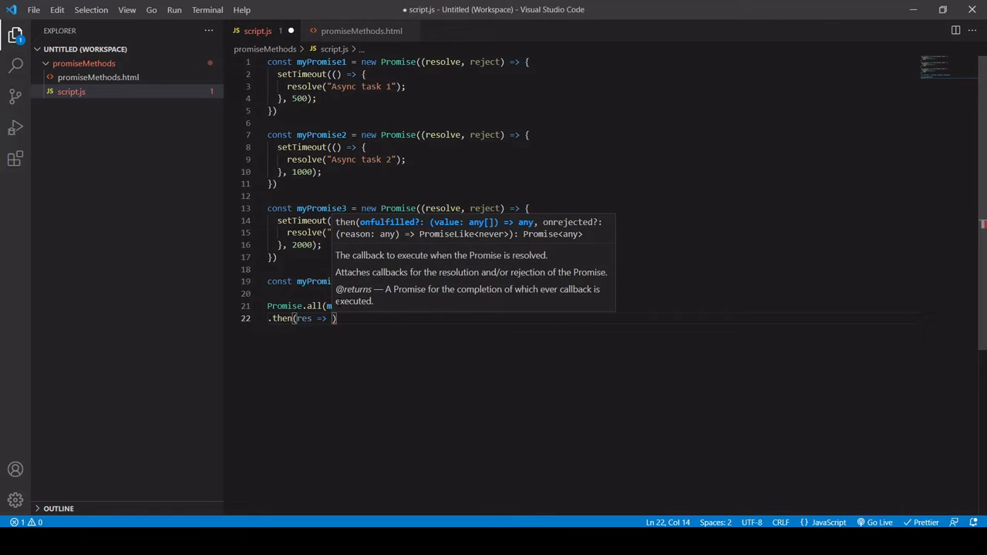
pyautogui.write('console.log(res')
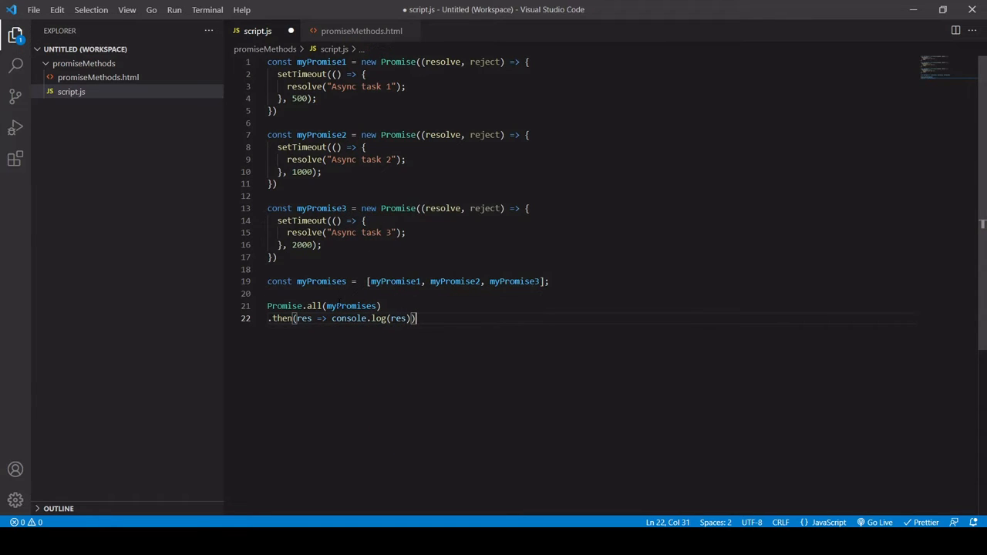
# Step: Add .catch logging "Error!" and select the third promise's 2000 ms delay
pyautogui.write('.catch(err =')
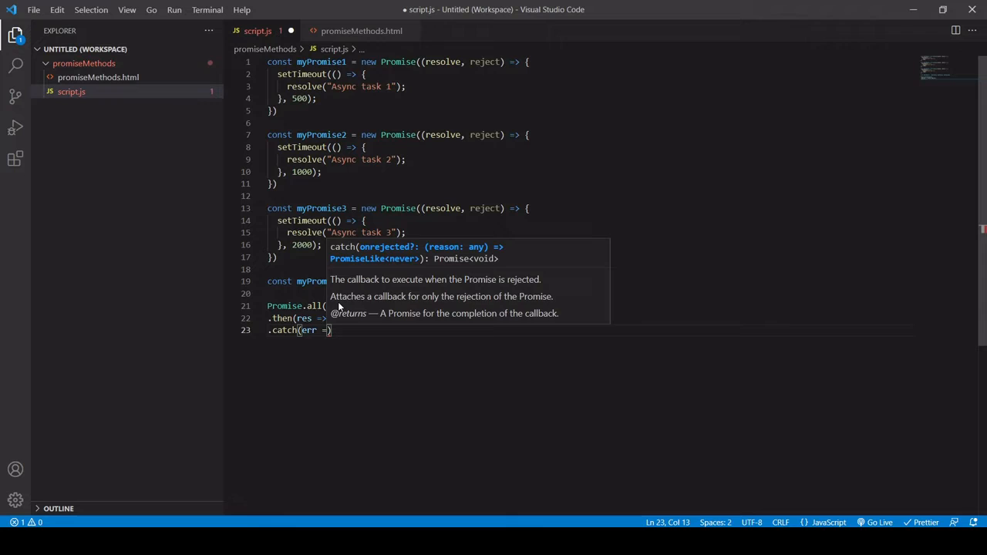
pyautogui.write('console.log("')
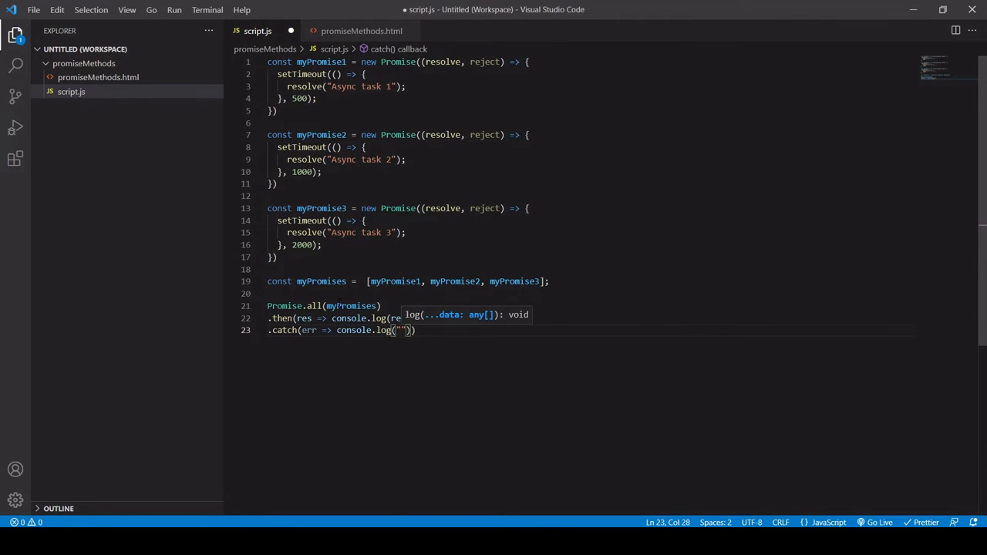
pyautogui.write('Error!')
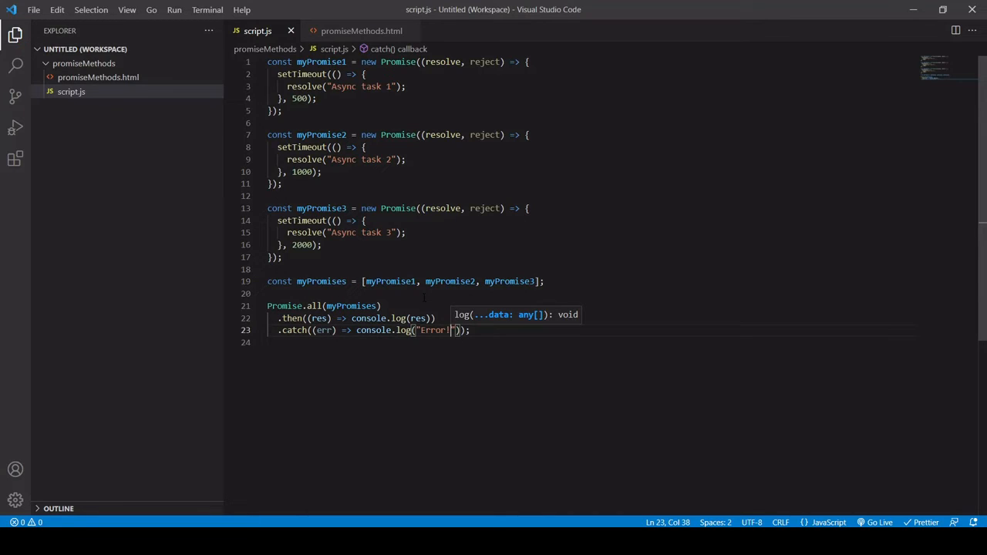
pyautogui.moveTo(401, 303)
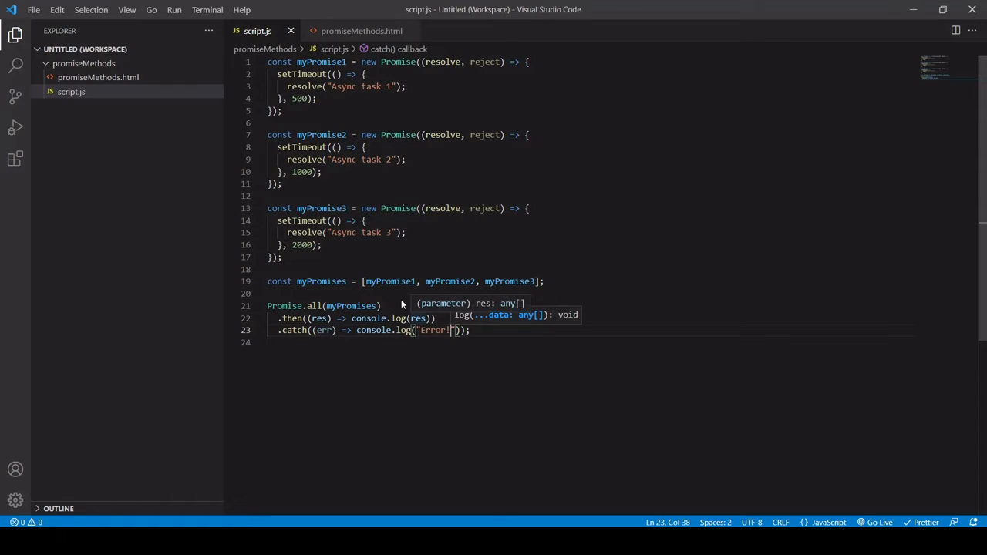
pyautogui.moveTo(401, 302)
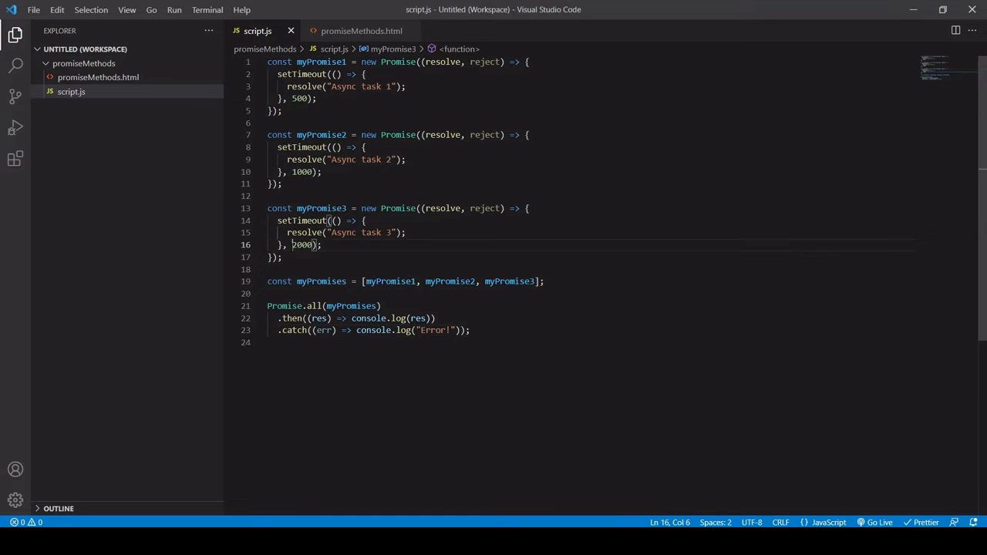
pyautogui.doubleClick(302, 244)
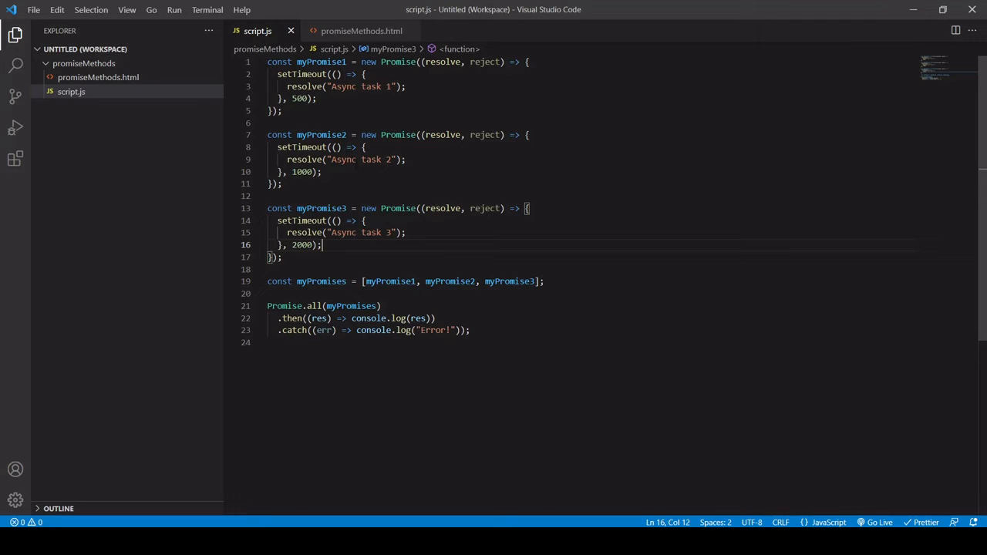
# Step: Replace resolve with reject in myPromise1 so it fails
pyautogui.doubleClick(305, 86)
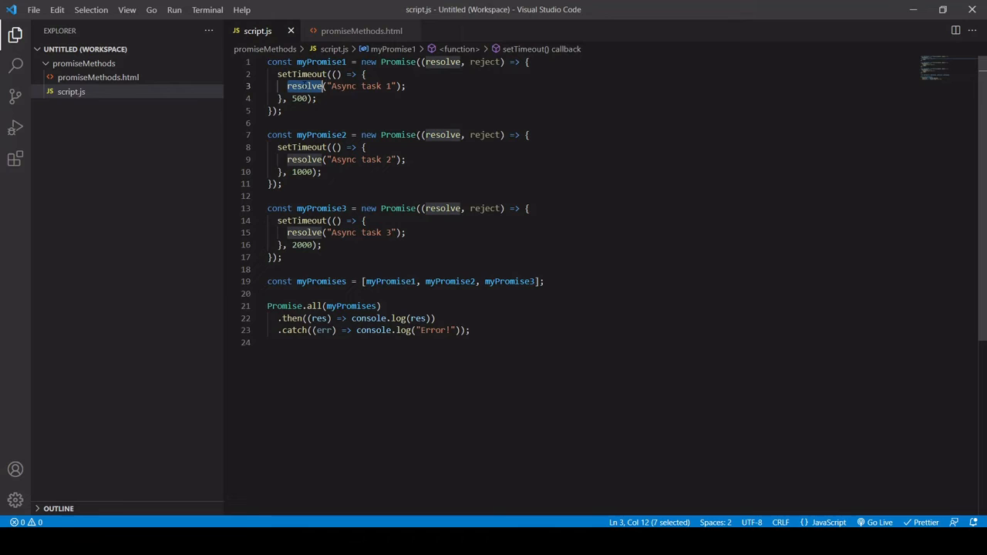
pyautogui.write('r')
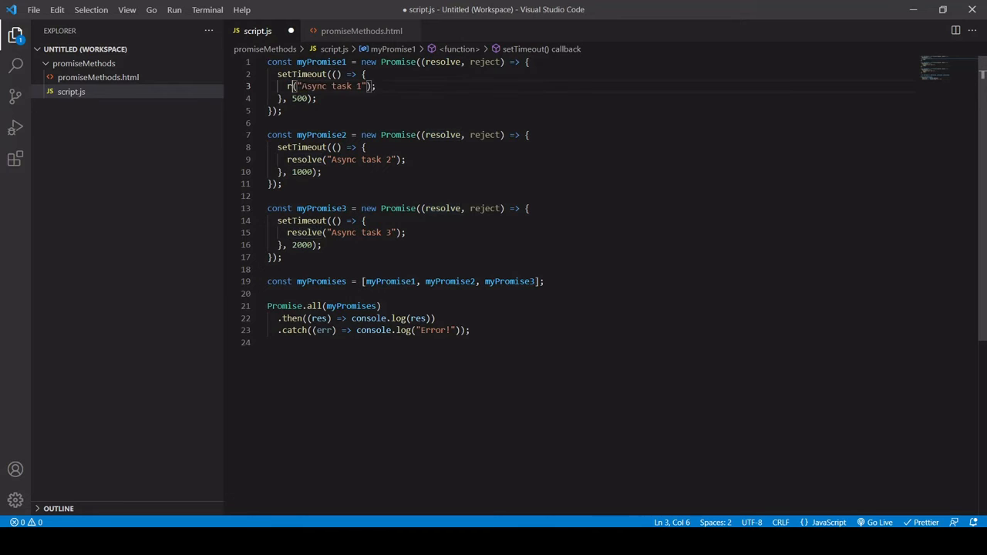
pyautogui.write('eject')
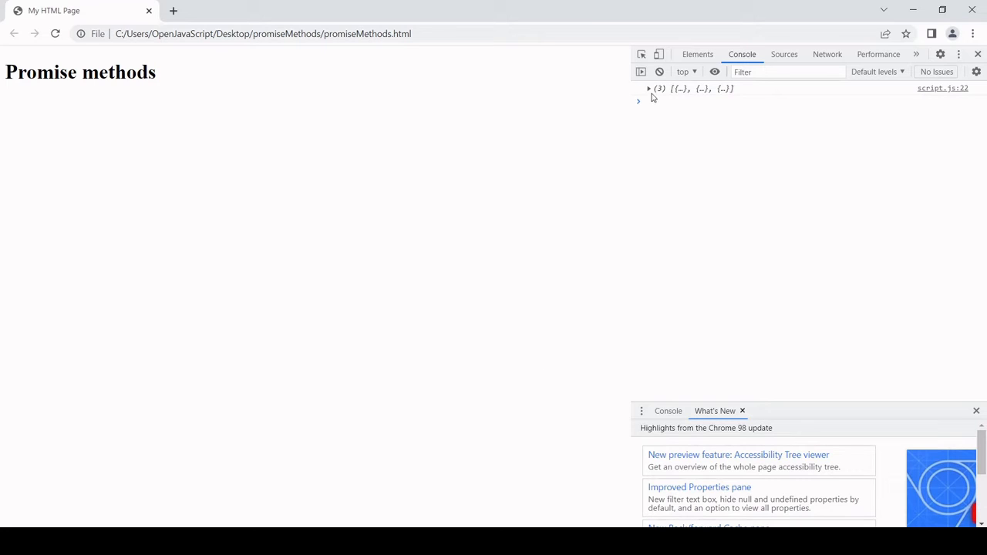
# Step: Expand the logged settled-results array in the Chrome console
pyautogui.click(647, 88)
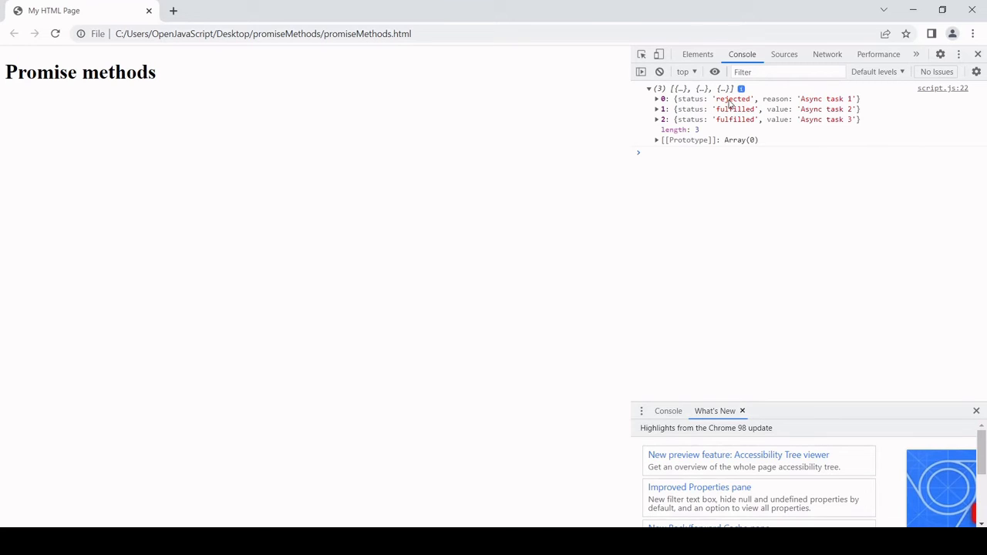
pyautogui.moveTo(780, 111)
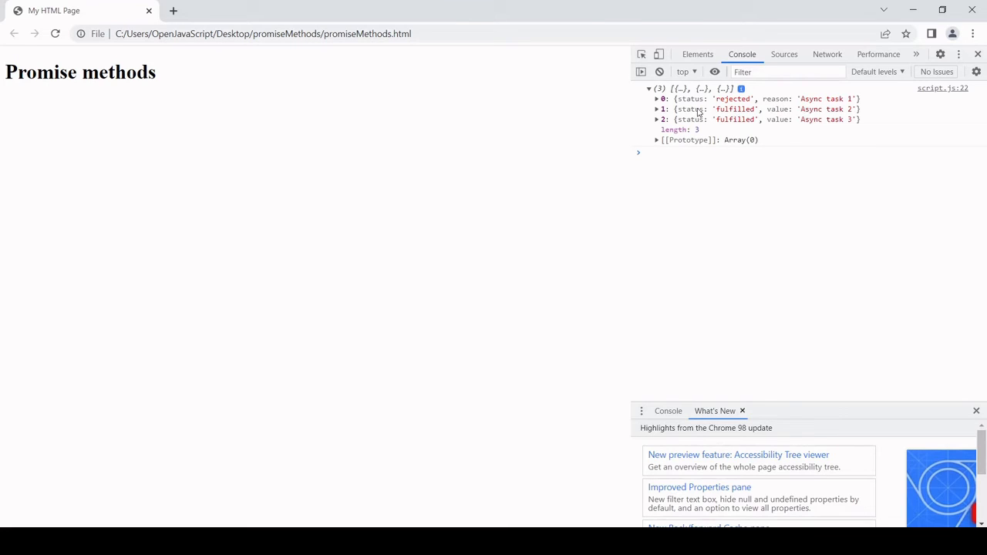
pyautogui.moveTo(826, 108)
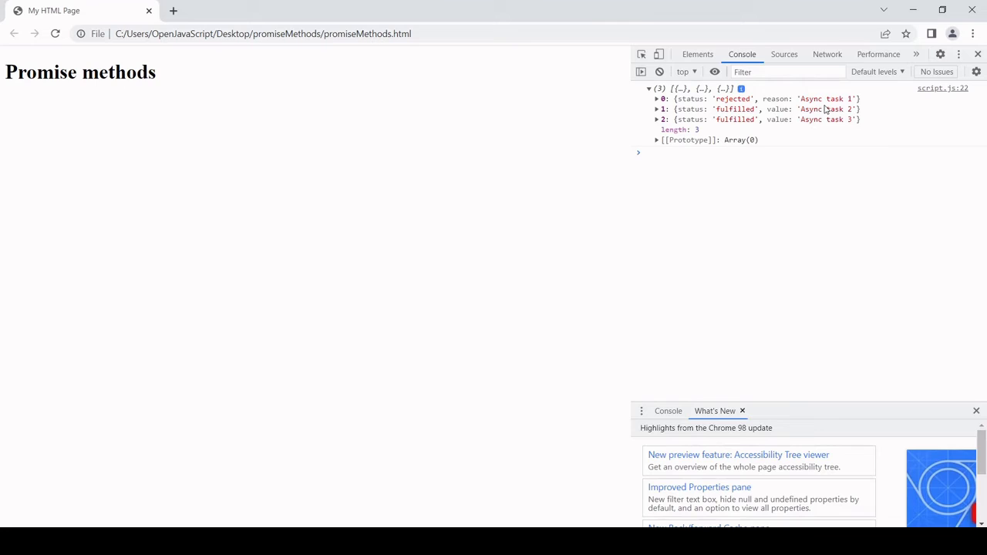
pyautogui.moveTo(518, 419)
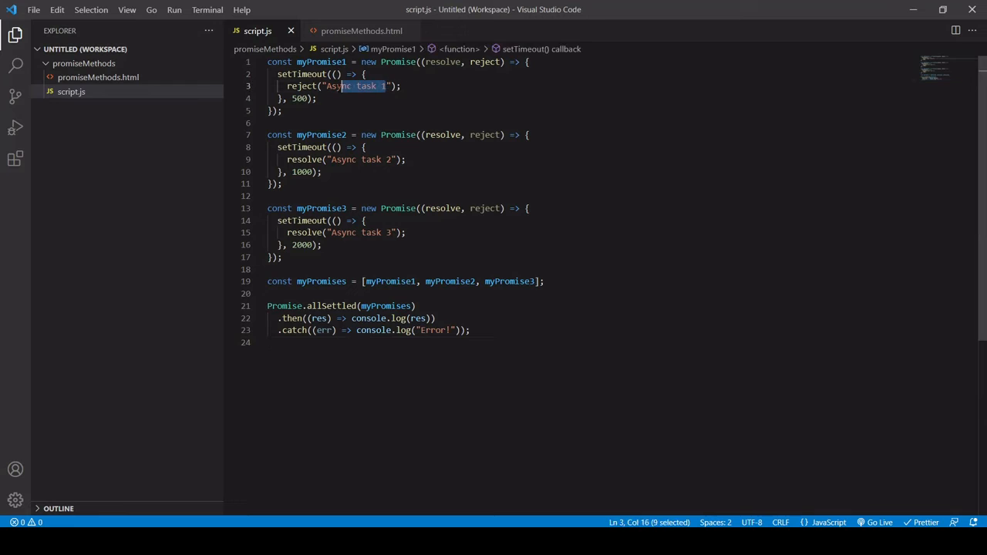
# Step: Rewrite the first promise's rejection reason as "Connection error"
pyautogui.write('Co");')
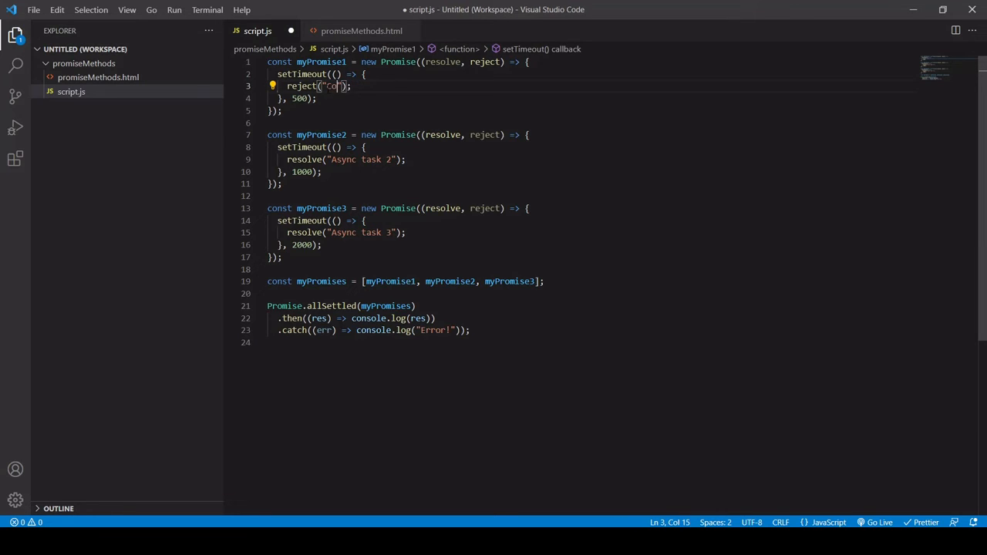
pyautogui.write('onnection error')
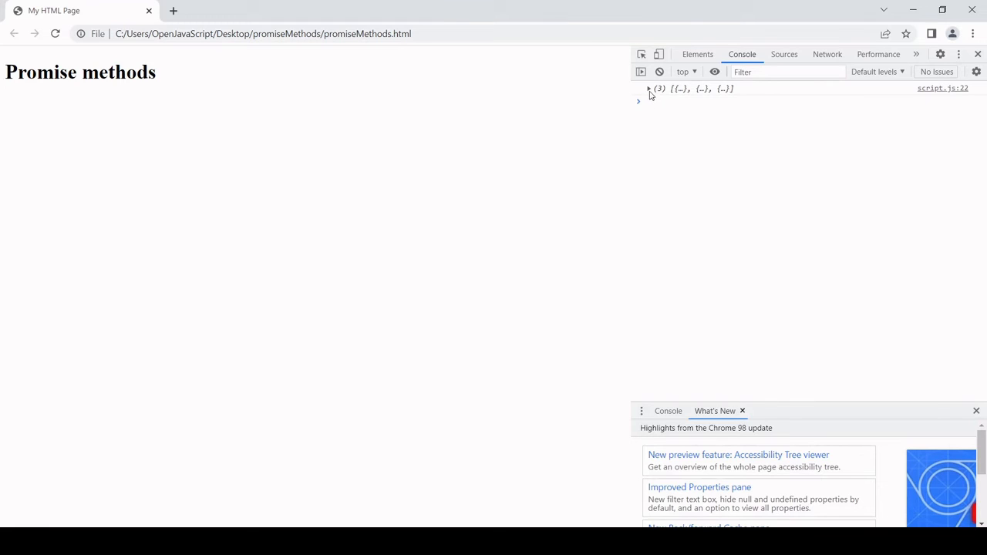
# Step: Expand the settled results to check the Connection error rejection, then collapse them
pyautogui.click(648, 87)
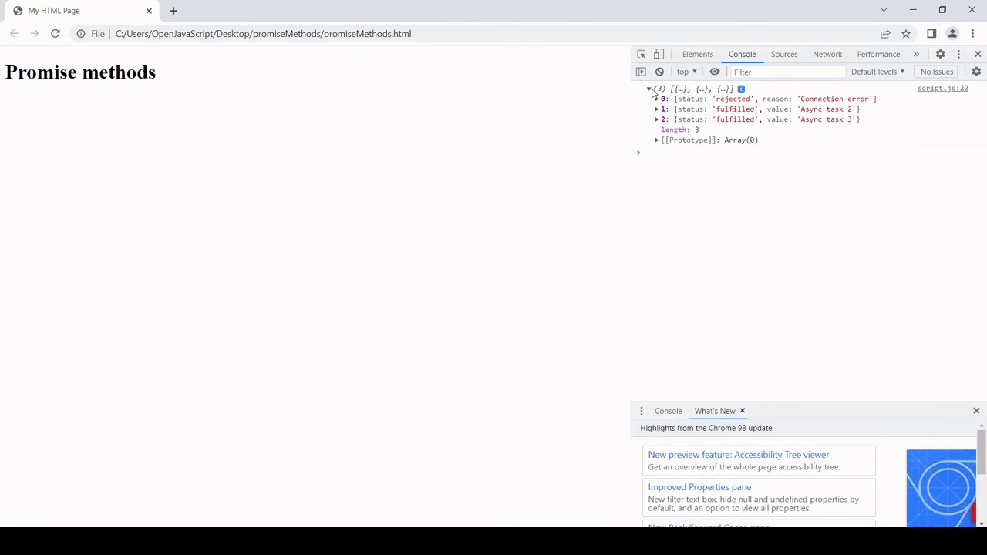
pyautogui.click(648, 88)
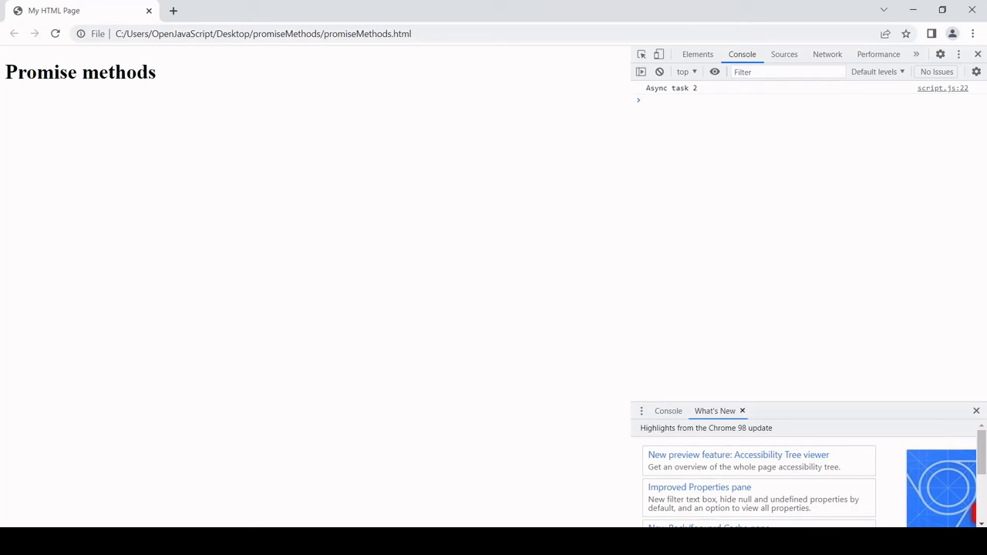
# Step: Switch back to script.js in the editor after the Async task 2 output
pyautogui.click(694, 101)
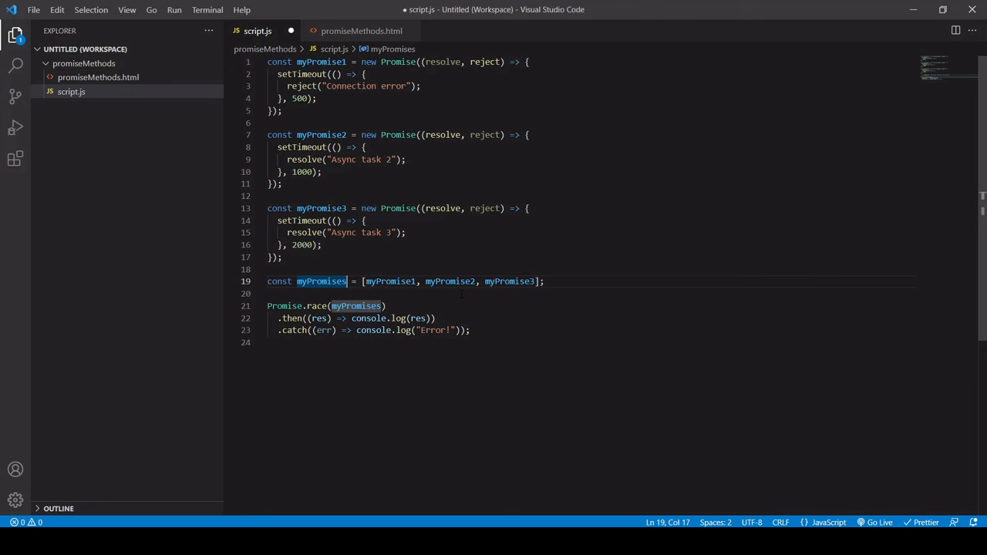
# Step: Save the Promise.race version of script.js
pyautogui.press('ctrl+s')
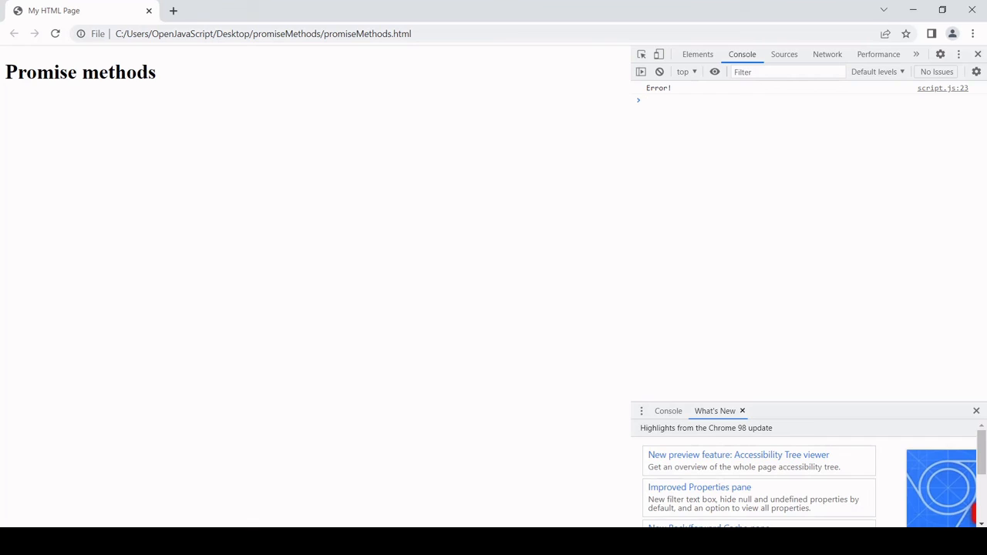
# Step: View the Error! output in the console, then return to script.js in the editor
pyautogui.click(648, 100)
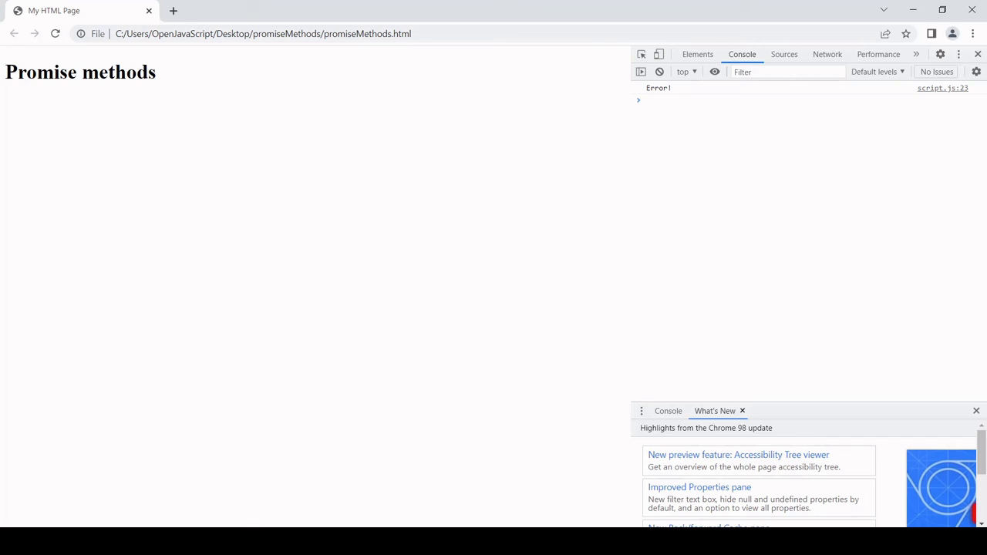
pyautogui.click(694, 102)
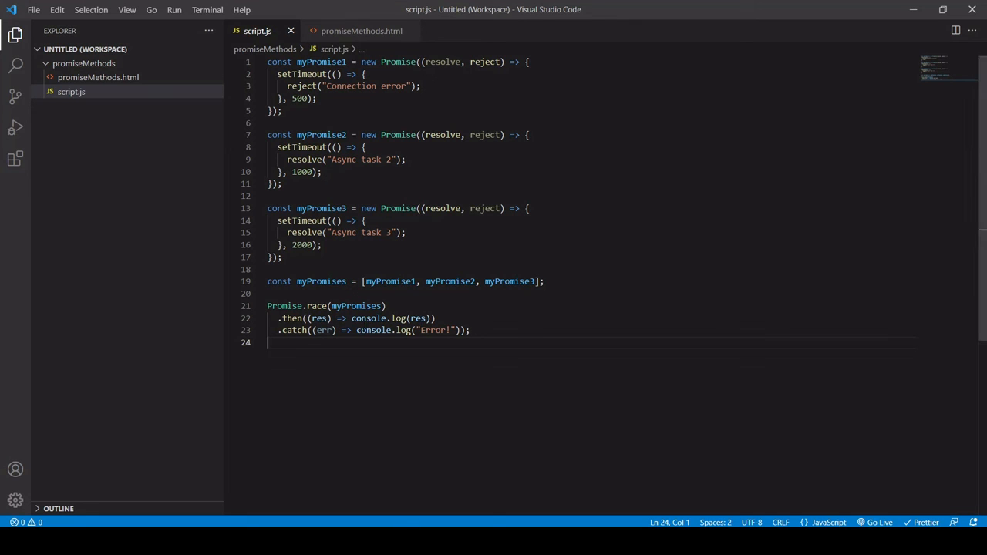
pyautogui.doubleClick(318, 306)
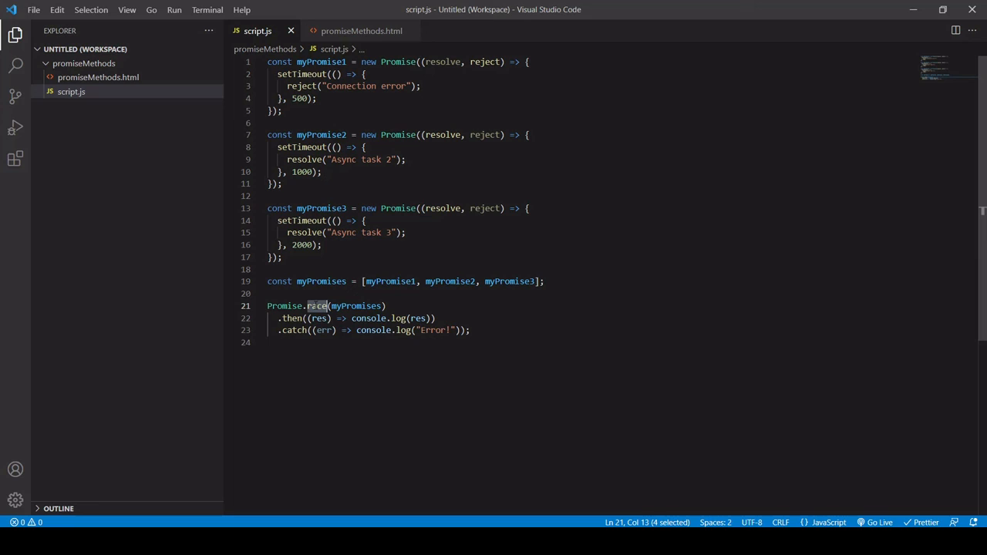
pyautogui.write('all')
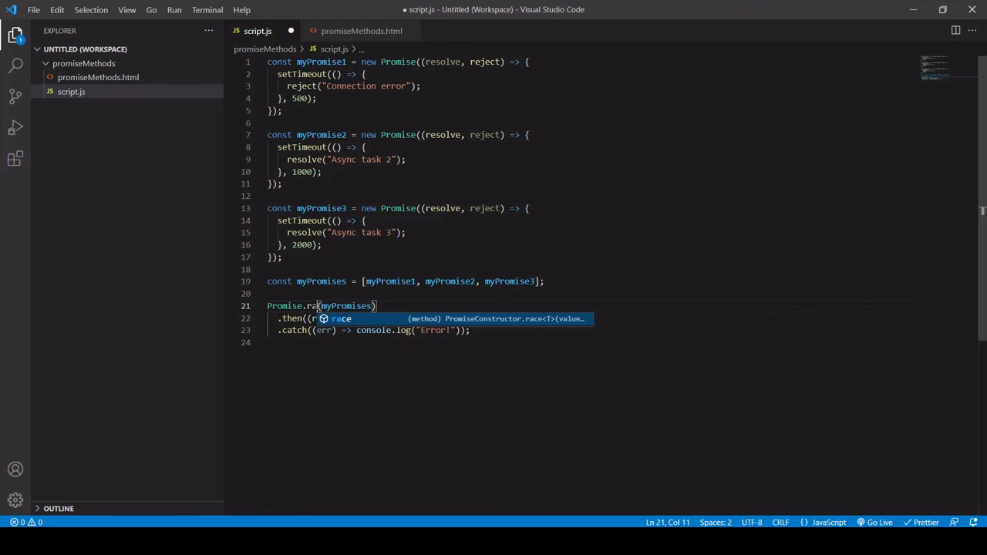
pyautogui.write('ce')
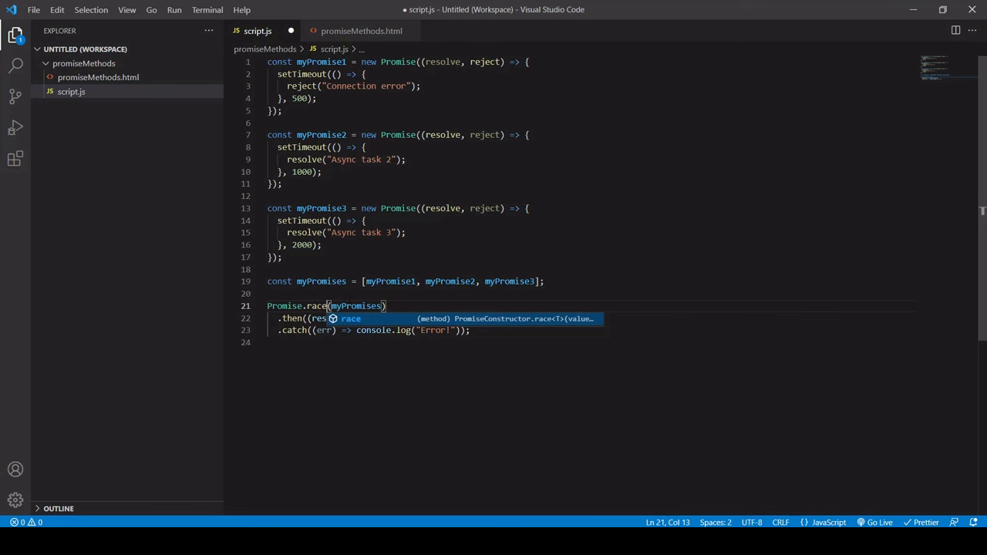